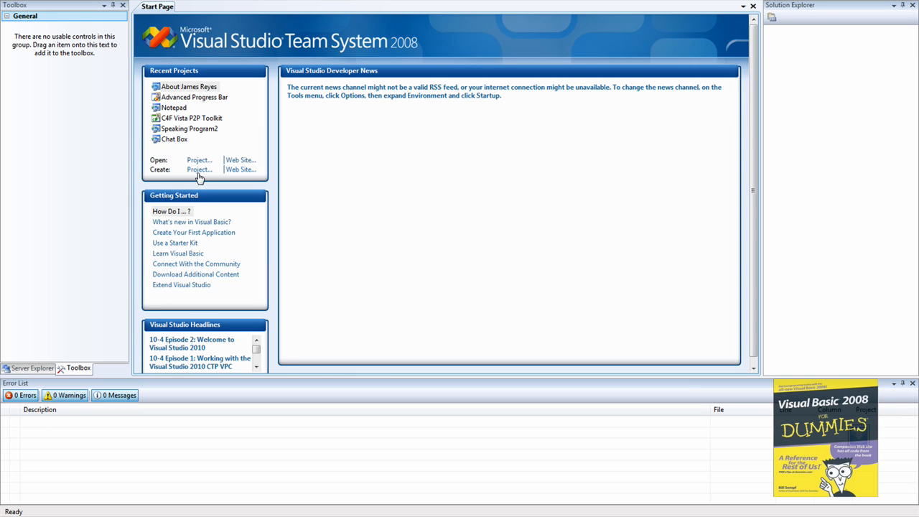
Create a new VB Windows Forms Application project named 'Message Box Show'
click(198, 169)
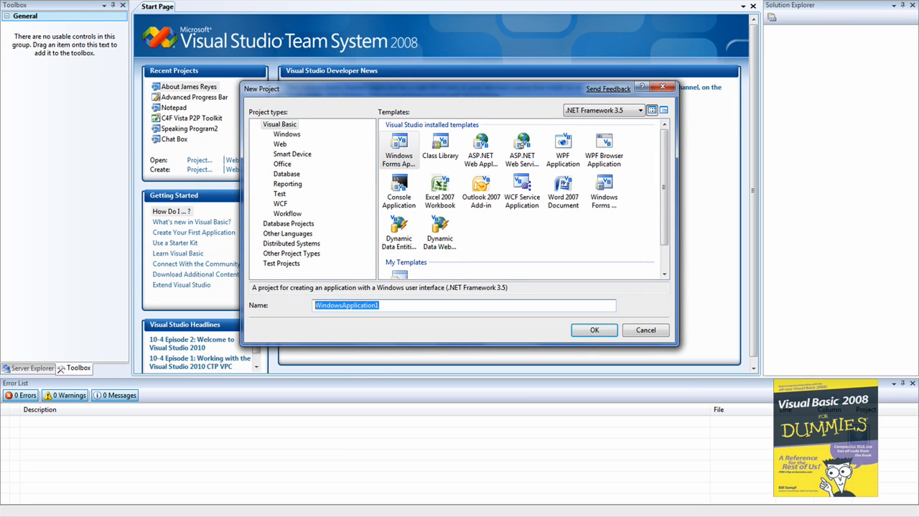
text(Message B)
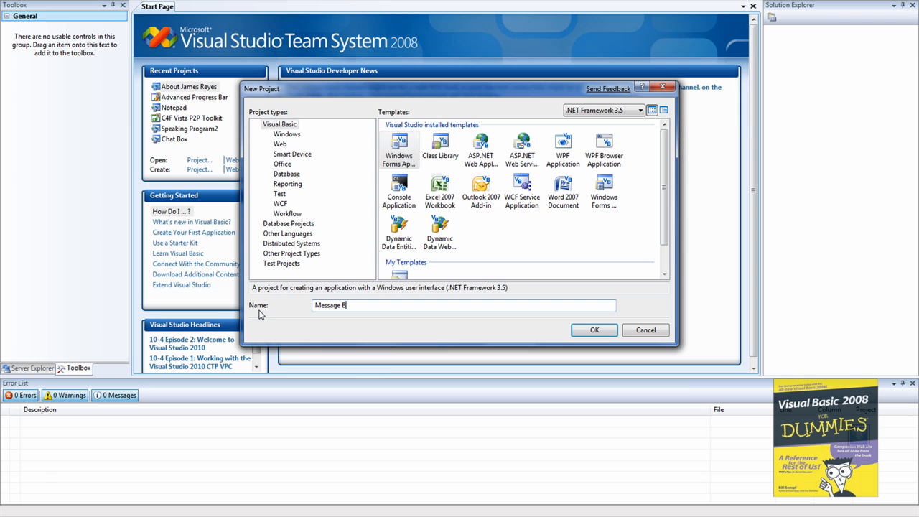
text(ox Shpow)
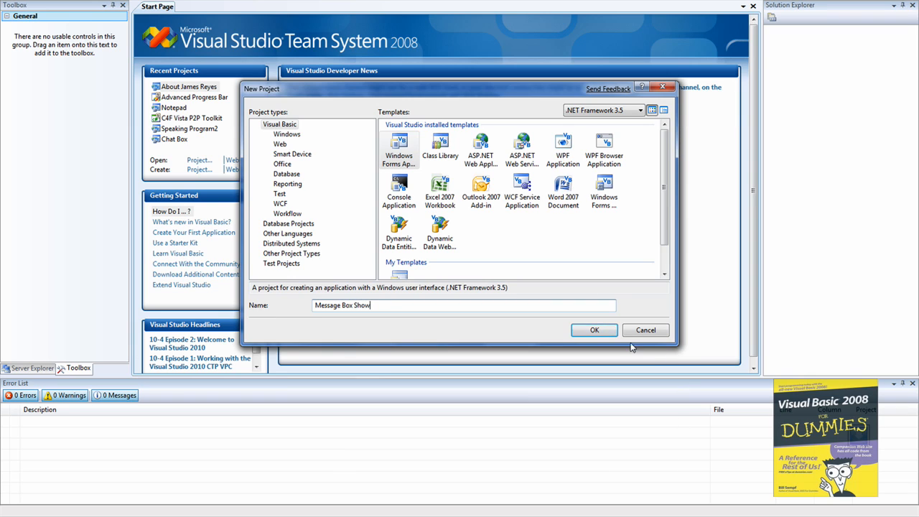
click(594, 328)
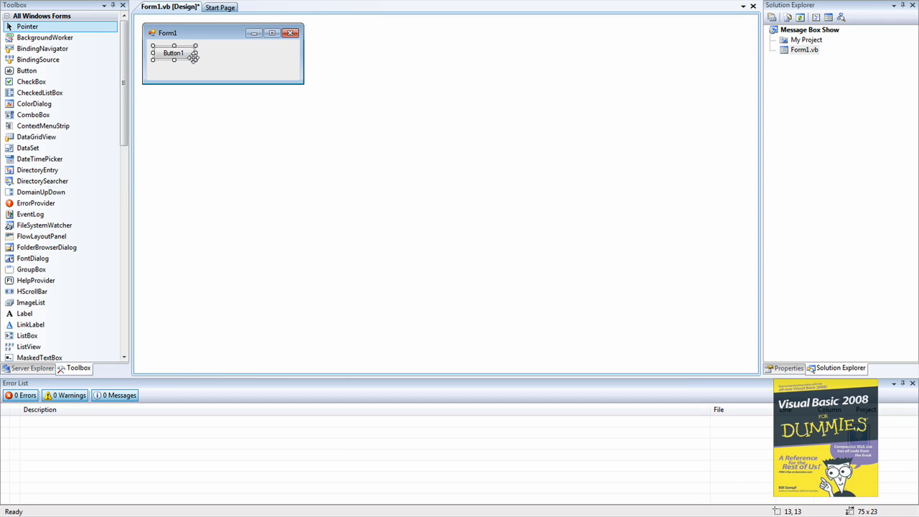
Widen Button1 across Form1 and set its Text to 'Show Message'
drag(195, 52, 293, 52)
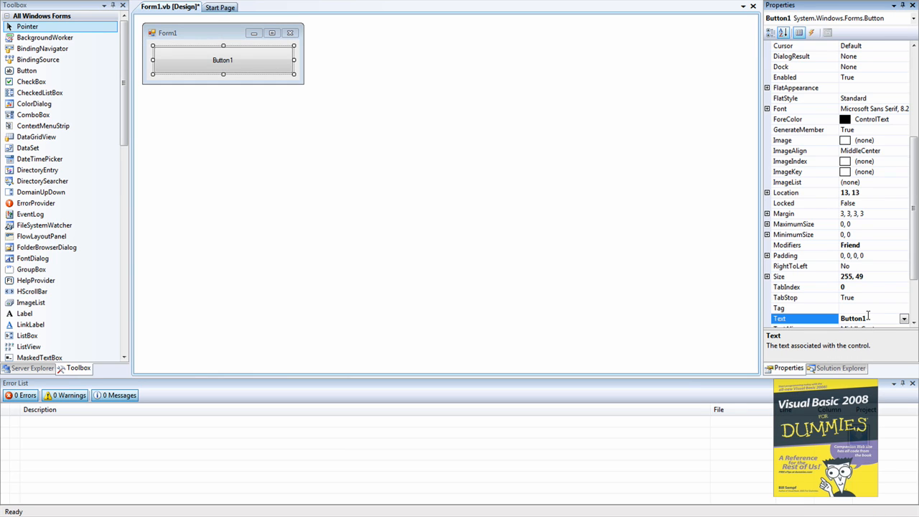
text(SH)
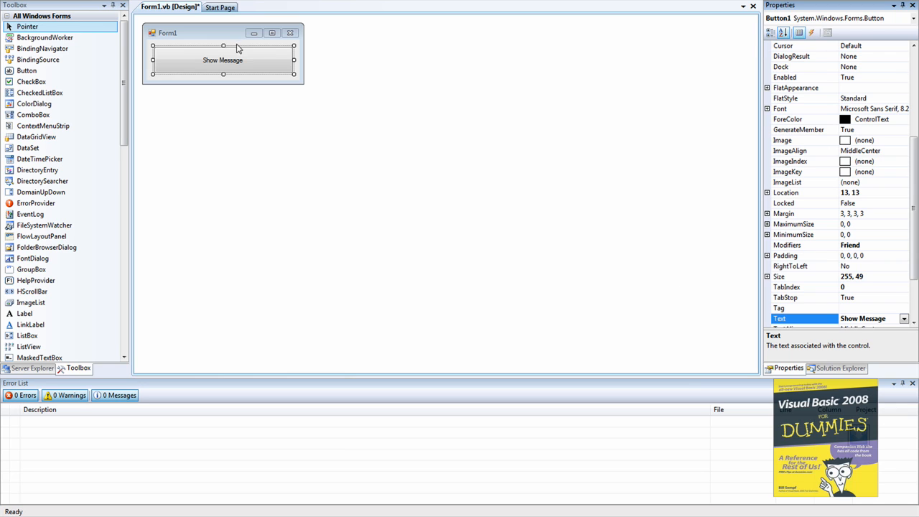
double_click(222, 60)
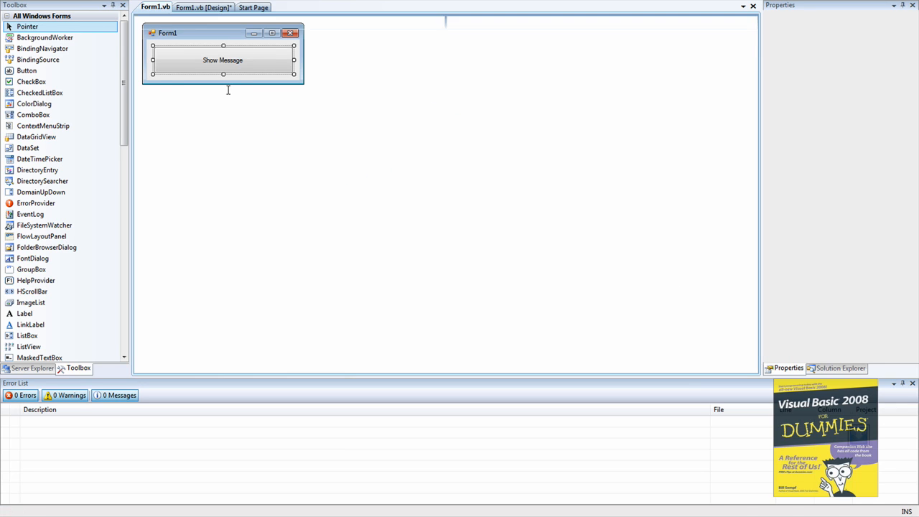
click(222, 60)
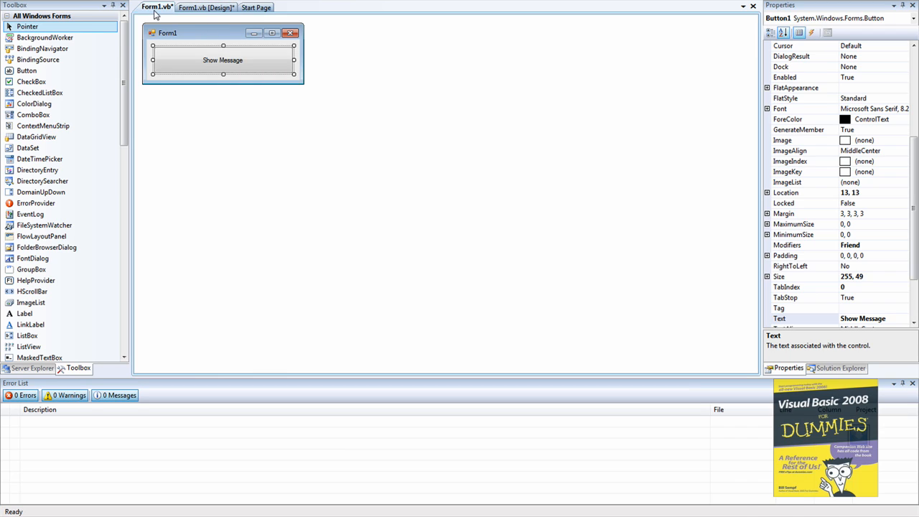
In Button1_Click add MsgBox("Hello This Is A Test")
double_click(222, 60)
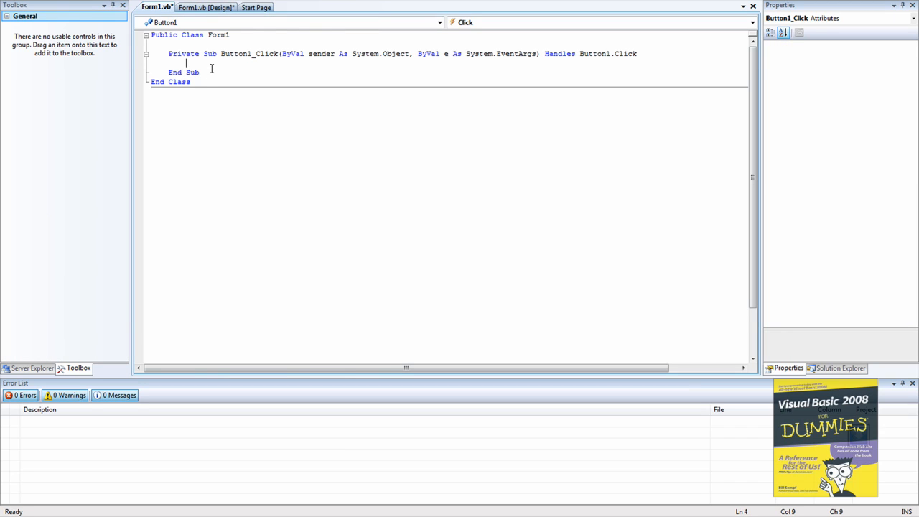
text(MsgBpx)
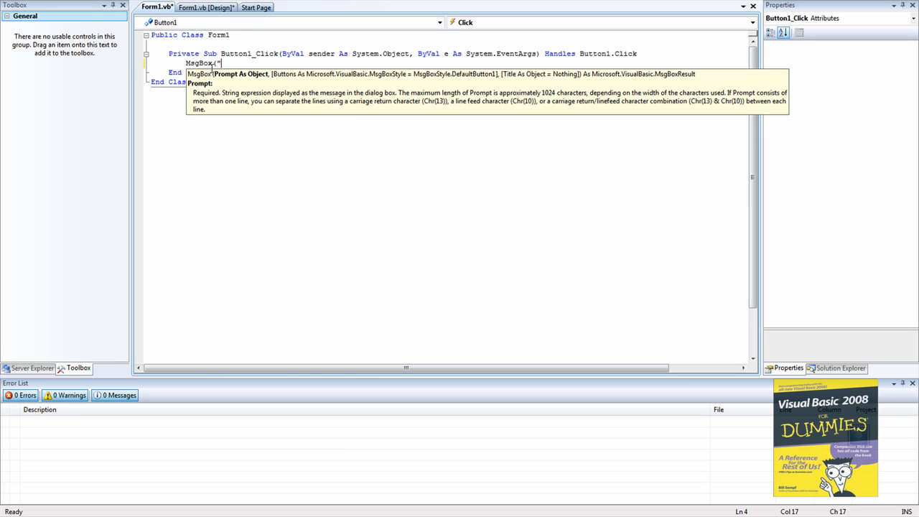
text(Hello This Is A)
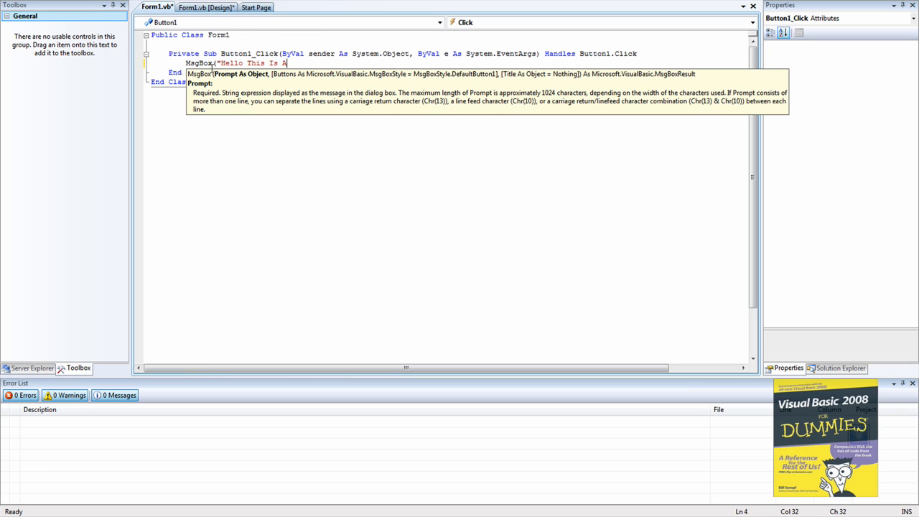
text(Test:))
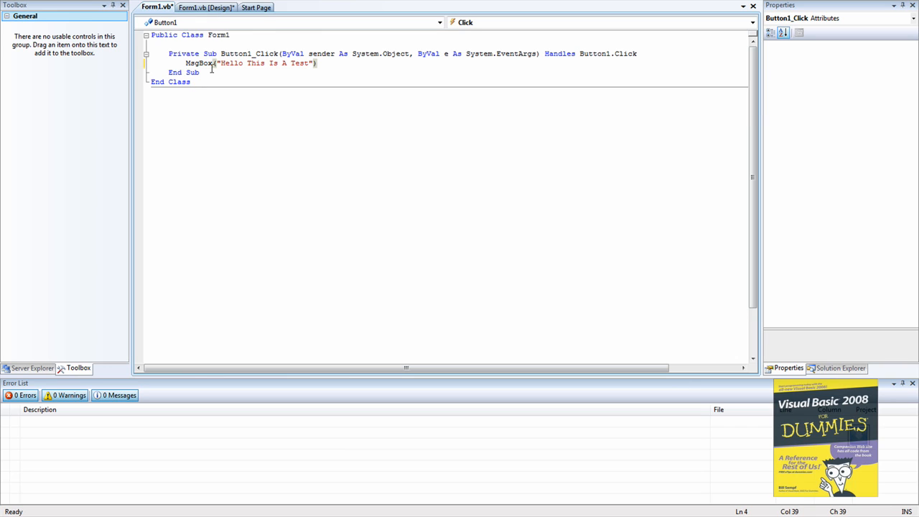
Add MessageBox.Show("Hello This Is A Test") on the next line of the handler
text(M)
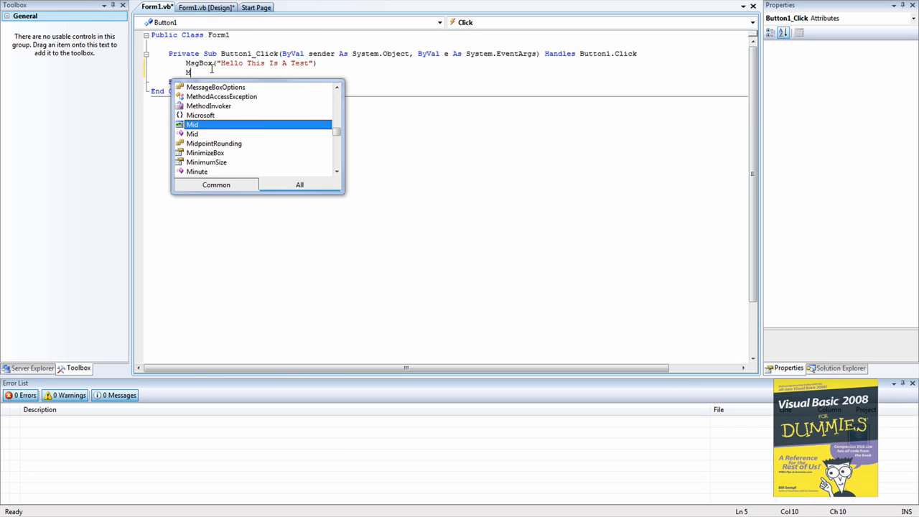
text(essageBox.Show(")
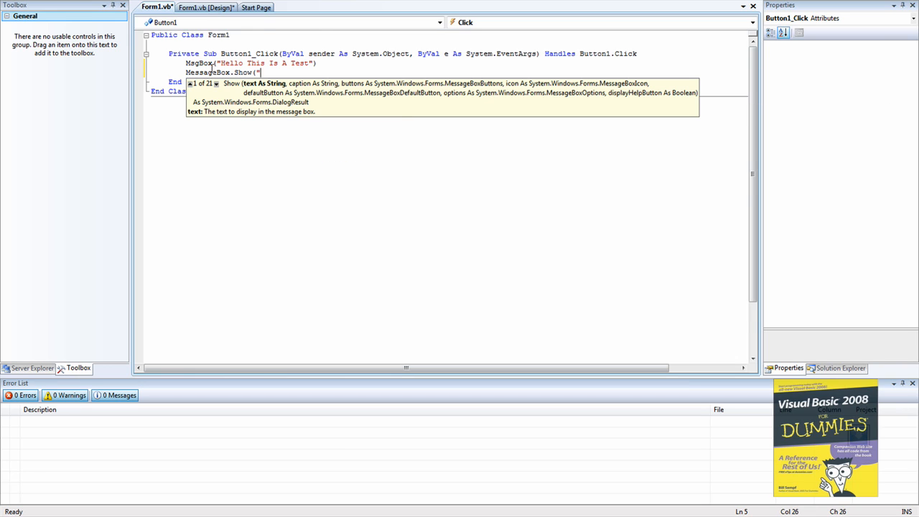
text(Hello This is)
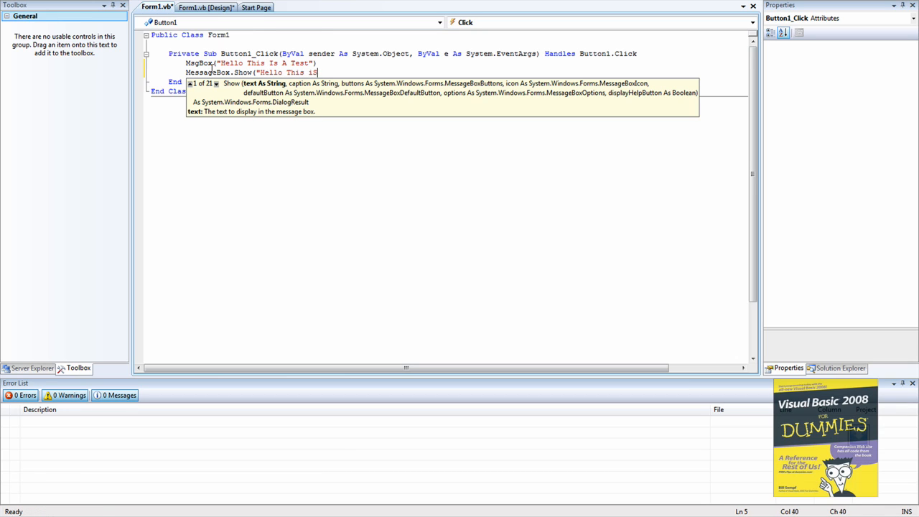
key(Backspace)
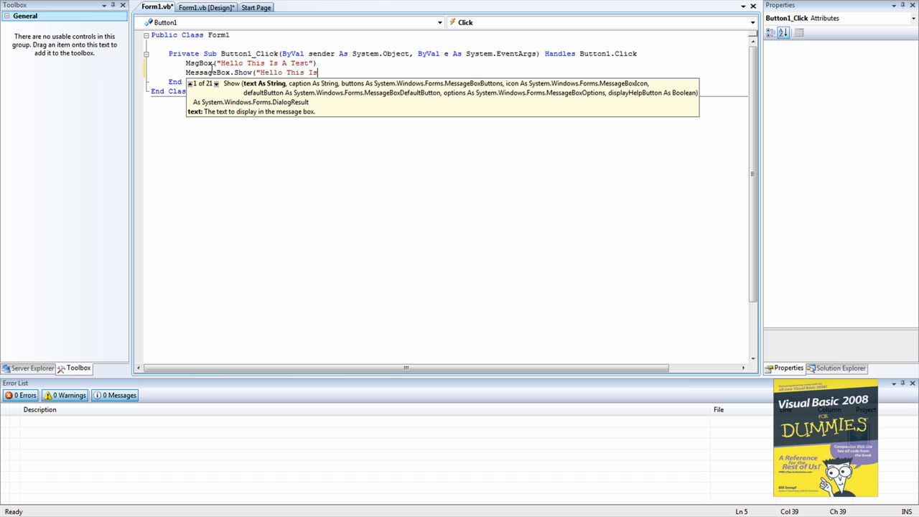
text(A Test")
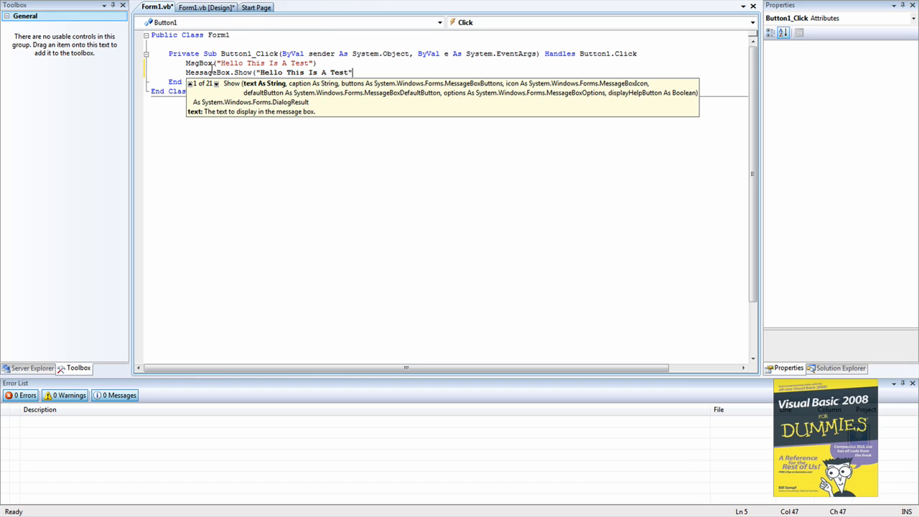
text())
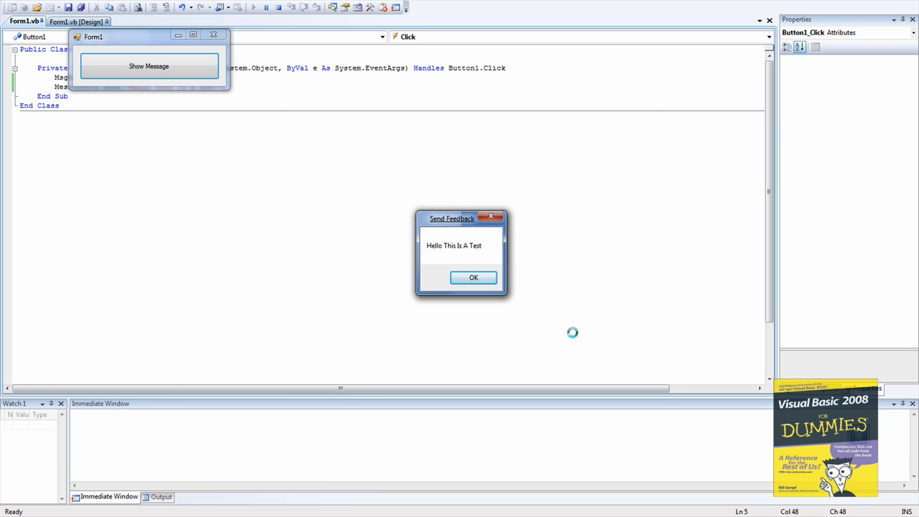
Run the app, trigger Show Message and dismiss the Hello This Is A Test dialogs
click(474, 279)
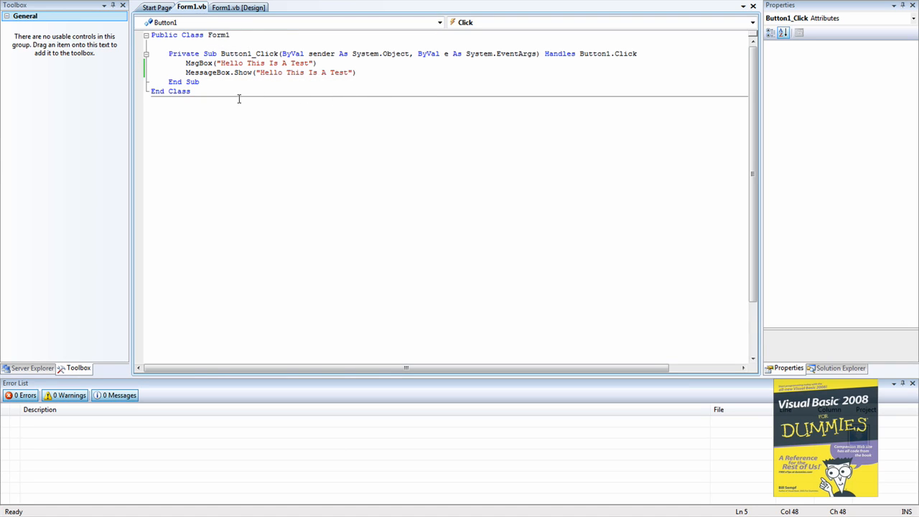
mouse_move(237, 23)
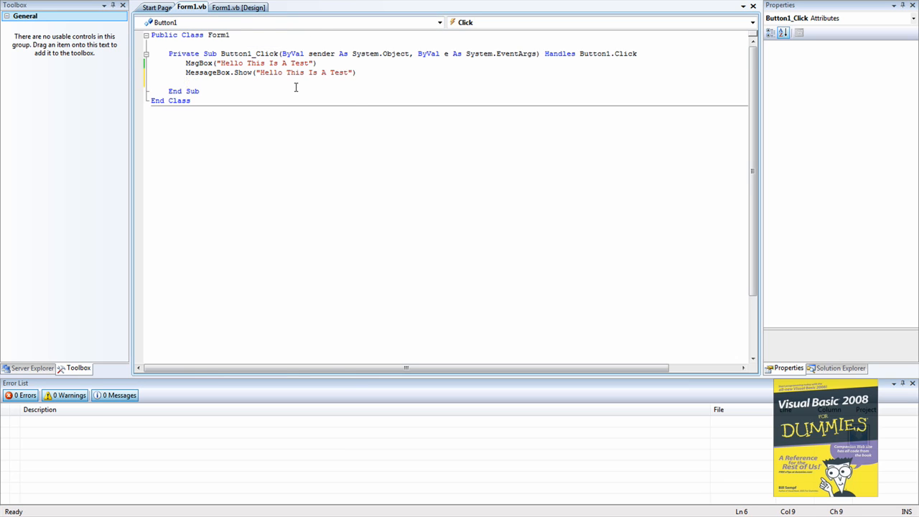
Add an End statement after the MessageBox.Show call
text(End)
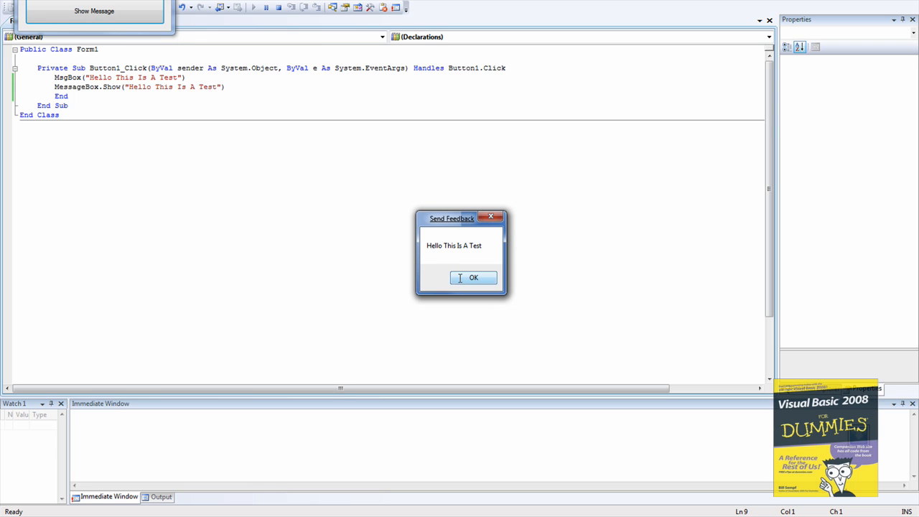
Dismiss the test message and return to the Form1.vb [Design] view
click(473, 278)
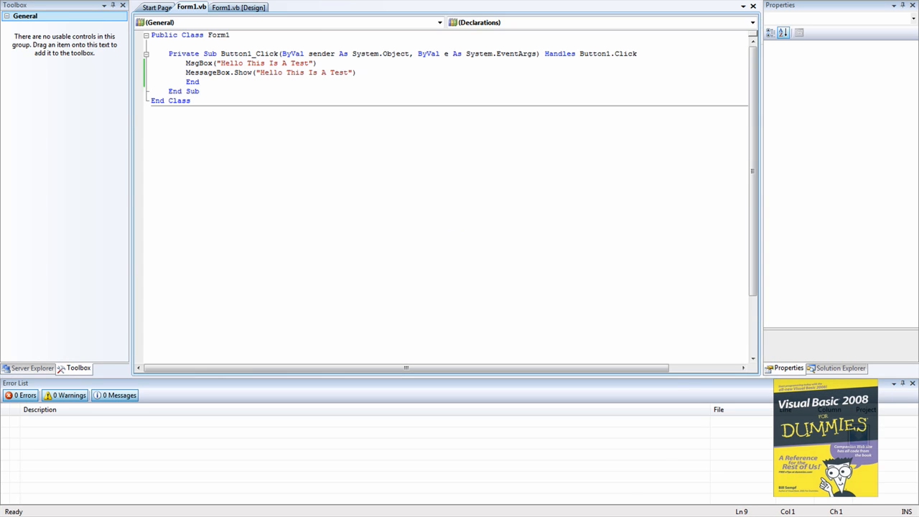
click(238, 7)
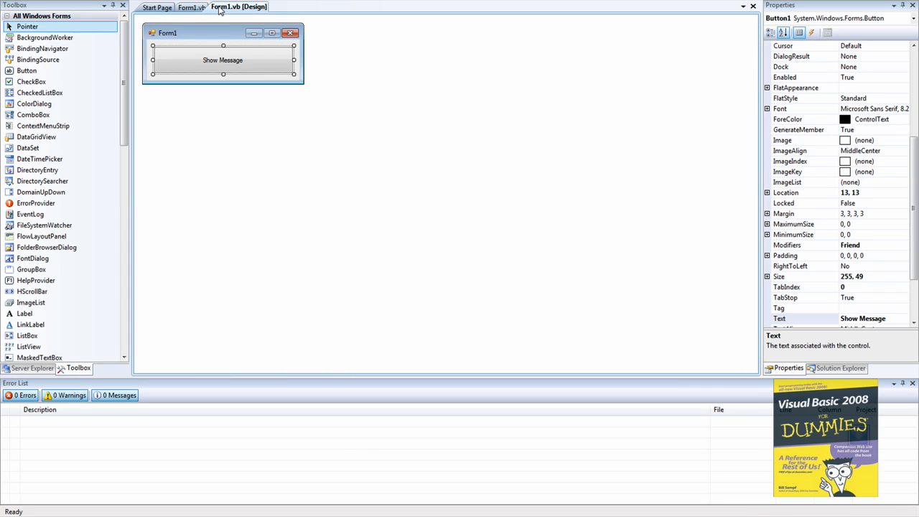